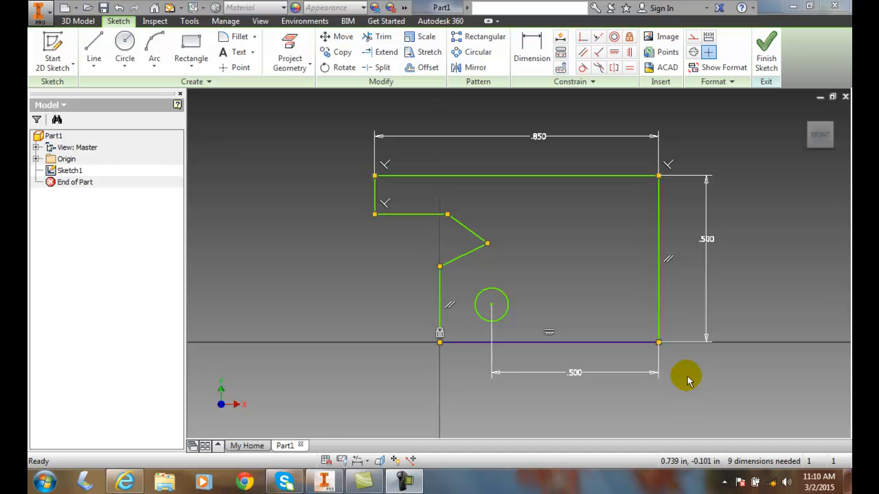
{"action": "mouse_move", "coordinate": [635, 383]}
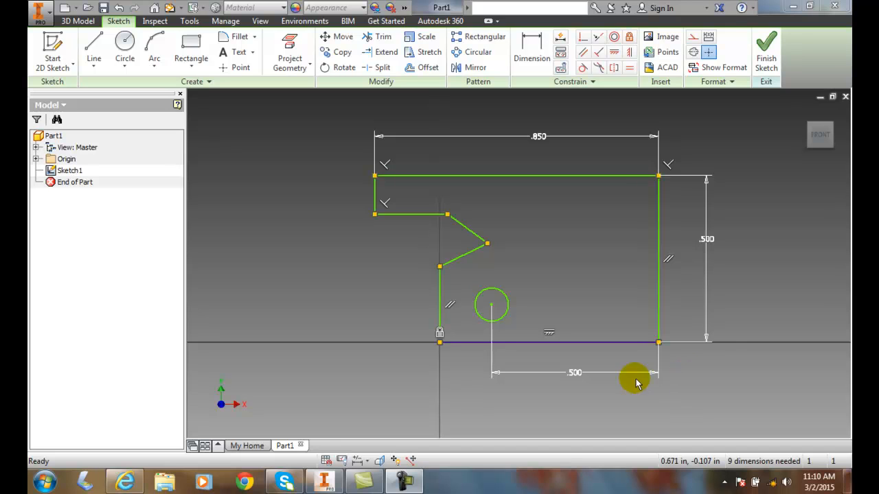
{"action": "mouse_move", "coordinate": [539, 316]}
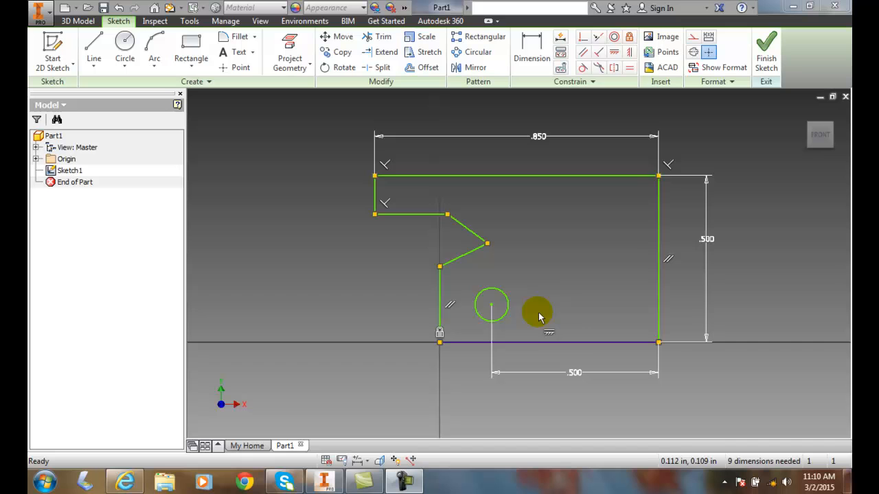
{"action": "mouse_move", "coordinate": [532, 327]}
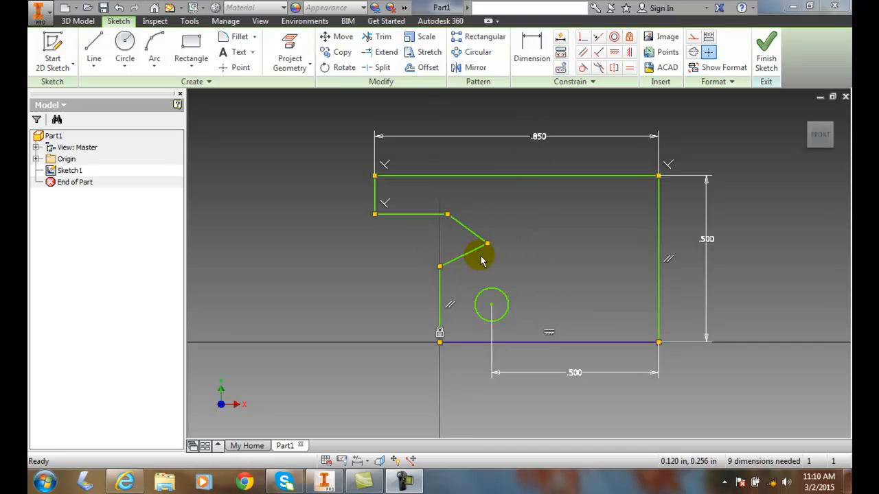
{"action": "mouse_move", "coordinate": [529, 250]}
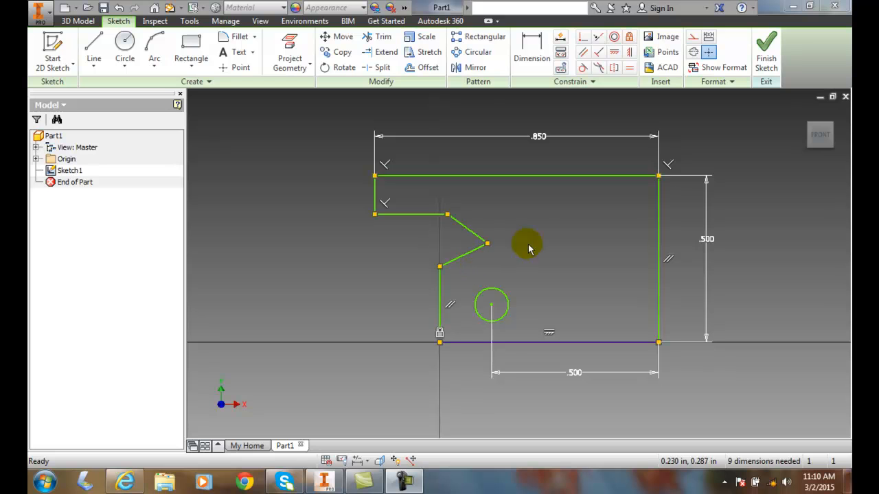
Start an aligned dimension on the notch's lower slanted line, reading .159
{"action": "left_click", "coordinate": [531, 45]}
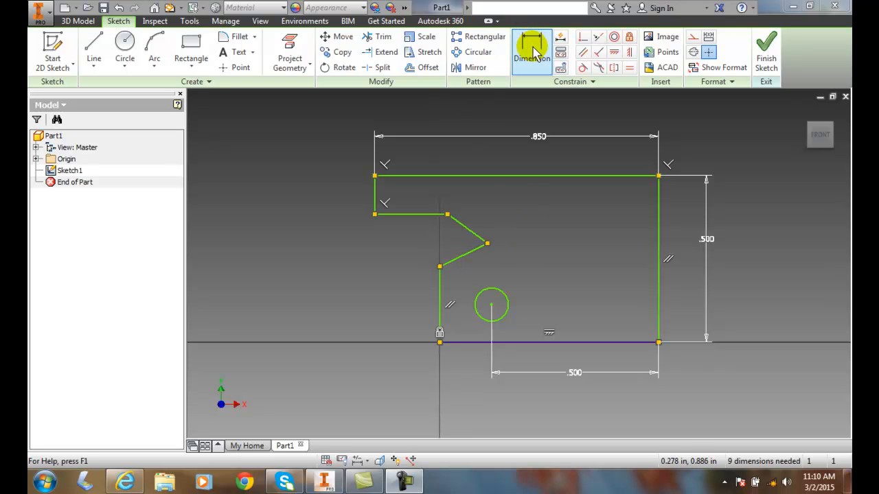
{"action": "left_click", "coordinate": [532, 47]}
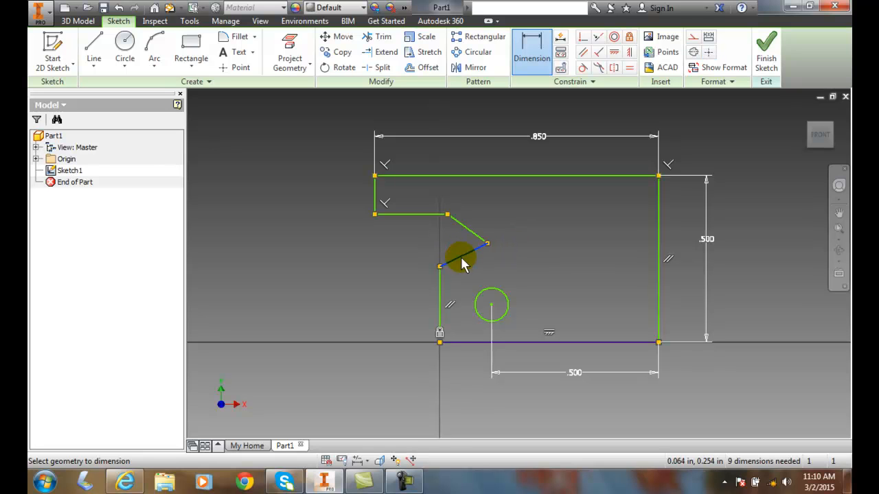
{"action": "right_click", "coordinate": [460, 264]}
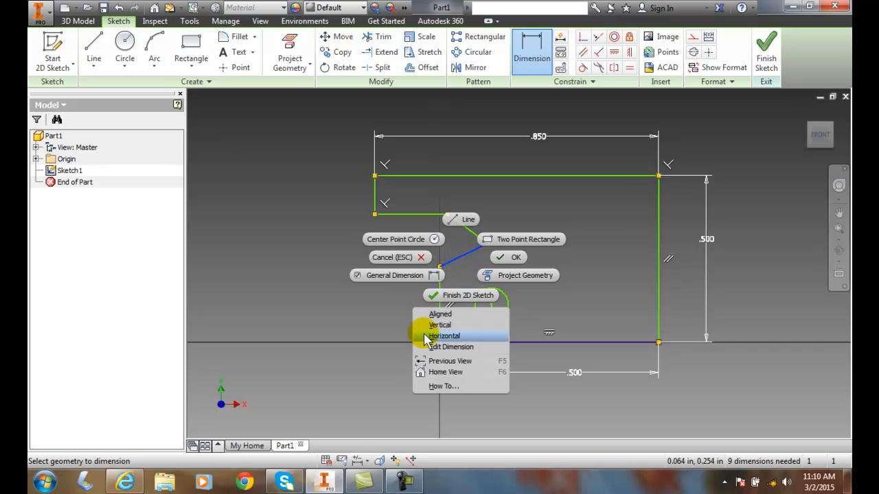
{"action": "mouse_move", "coordinate": [443, 323]}
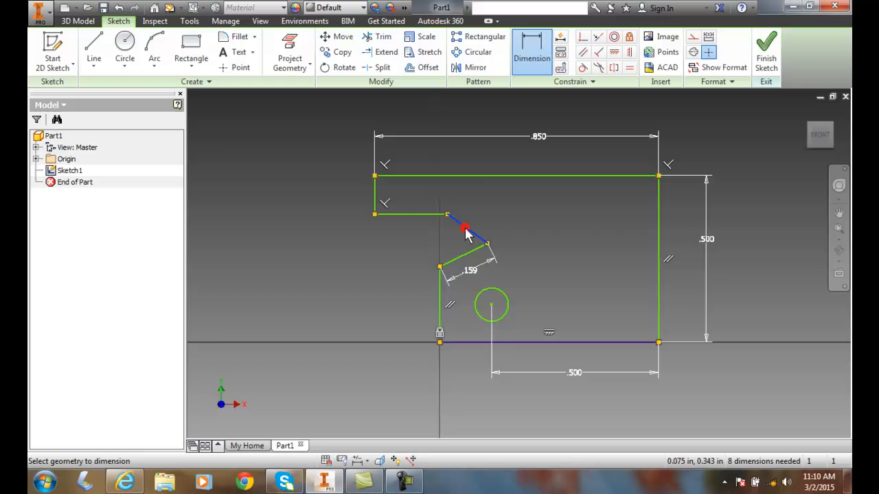
Add an aligned .149 dimension to the notch's upper slanted line
{"action": "right_click", "coordinate": [465, 227]}
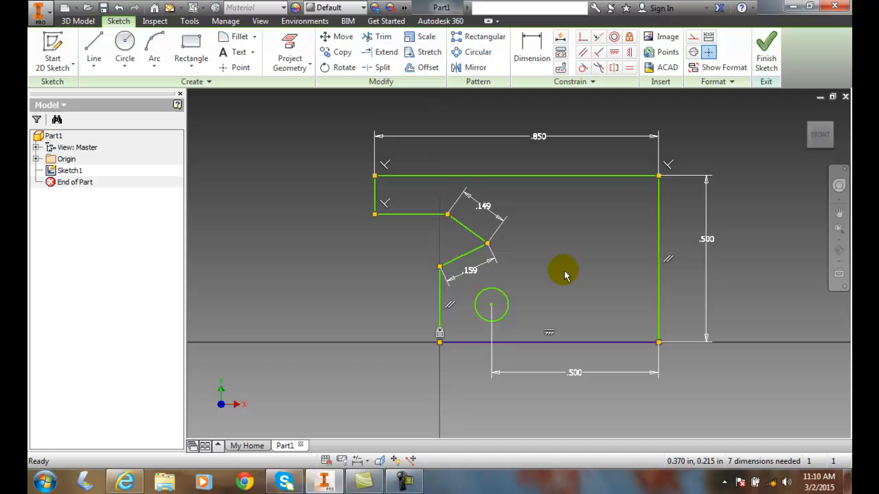
{"action": "mouse_move", "coordinate": [560, 274]}
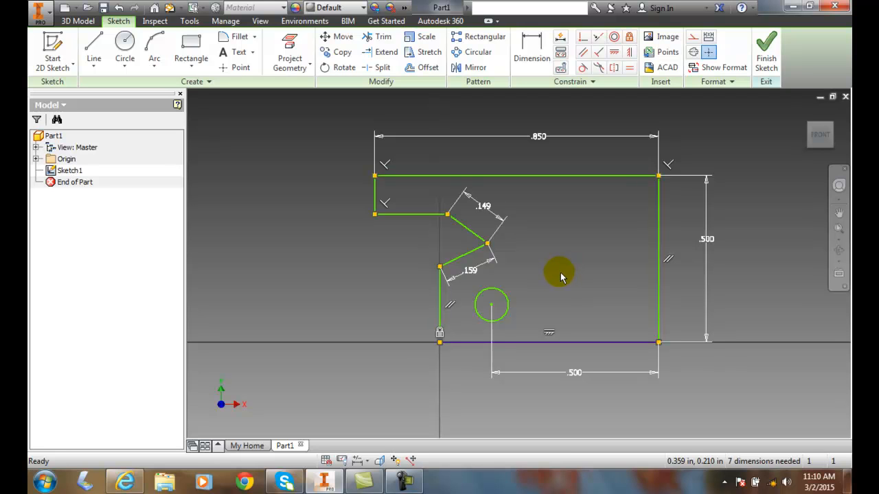